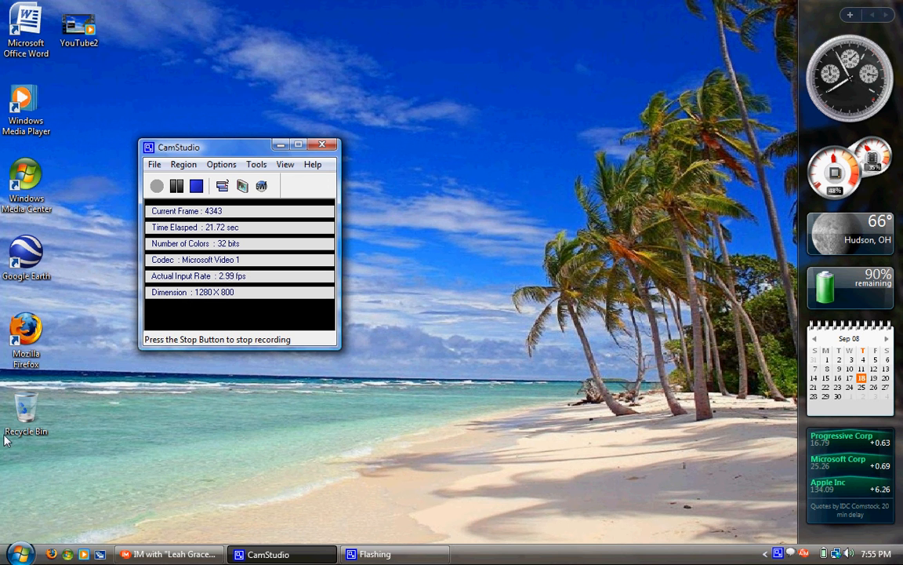
mouse_move(149, 498)
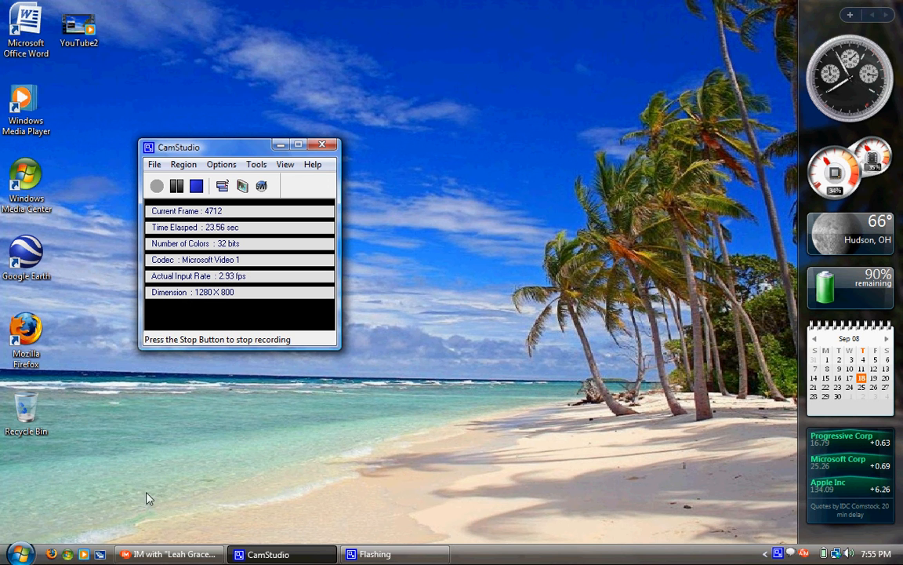
mouse_move(247, 455)
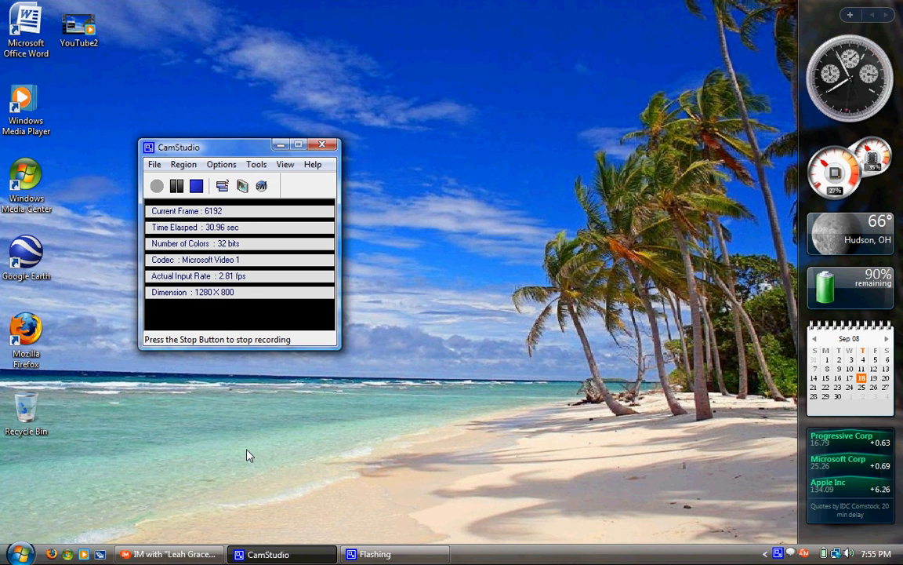
mouse_move(154, 462)
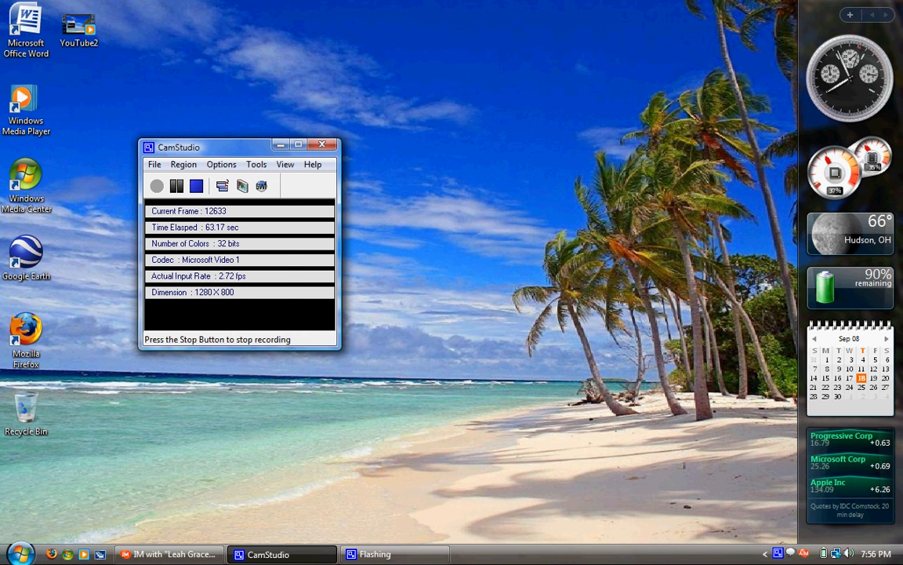
Step: Open My Computer from Start and launch Map Network Drive with its drive letter list showing
click(14, 554)
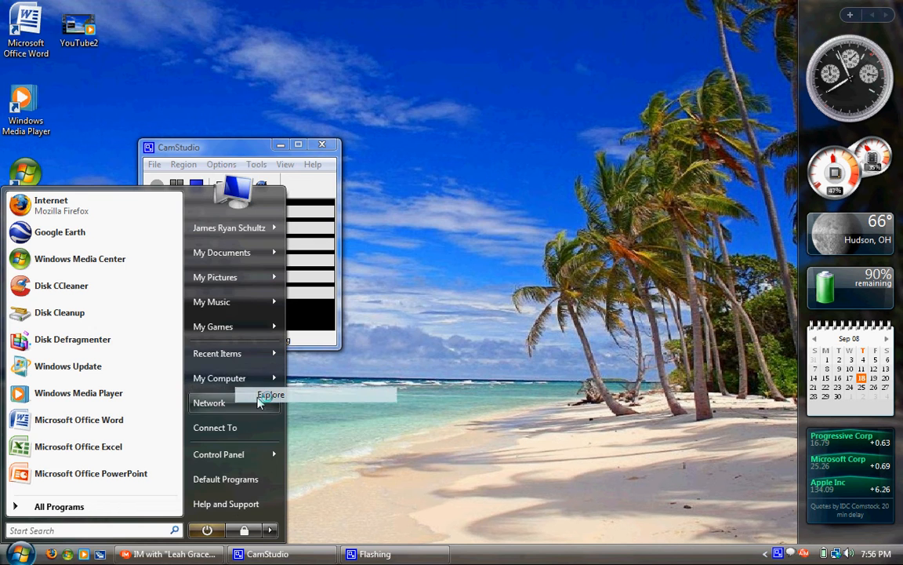
click(270, 394)
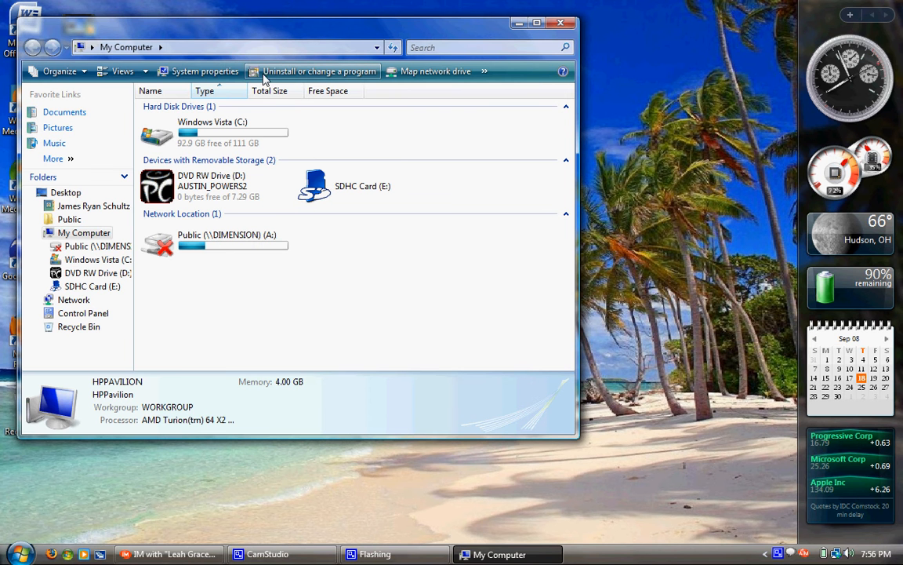
mouse_move(435, 72)
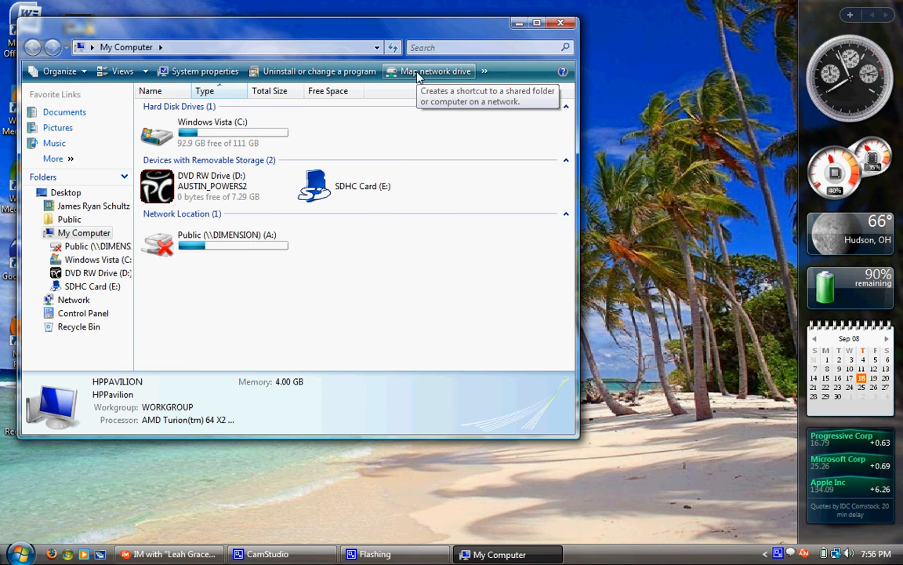
mouse_move(531, 32)
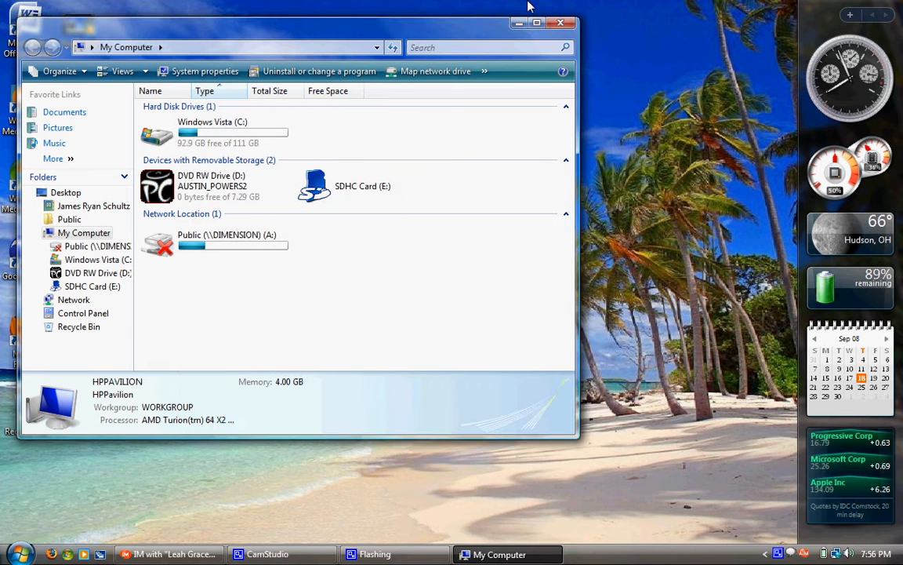
click(435, 71)
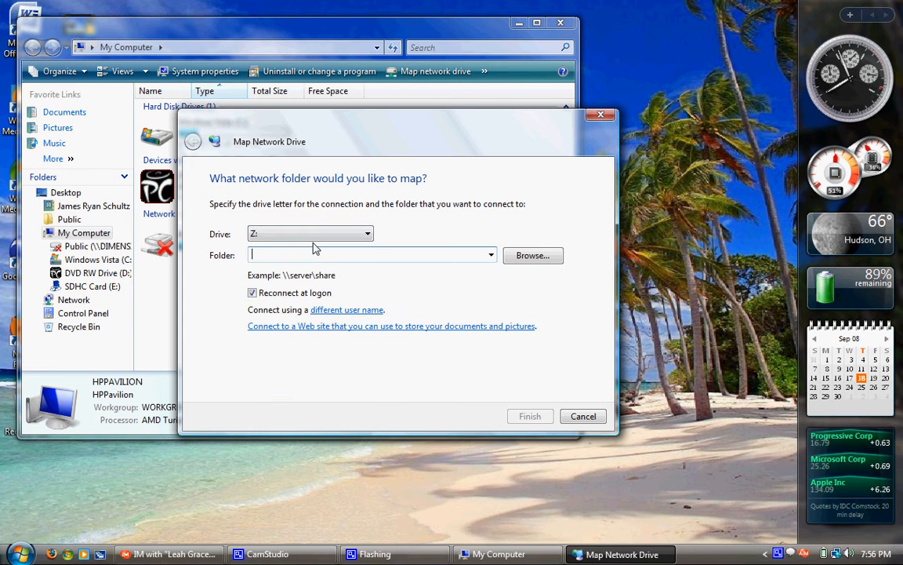
click(366, 234)
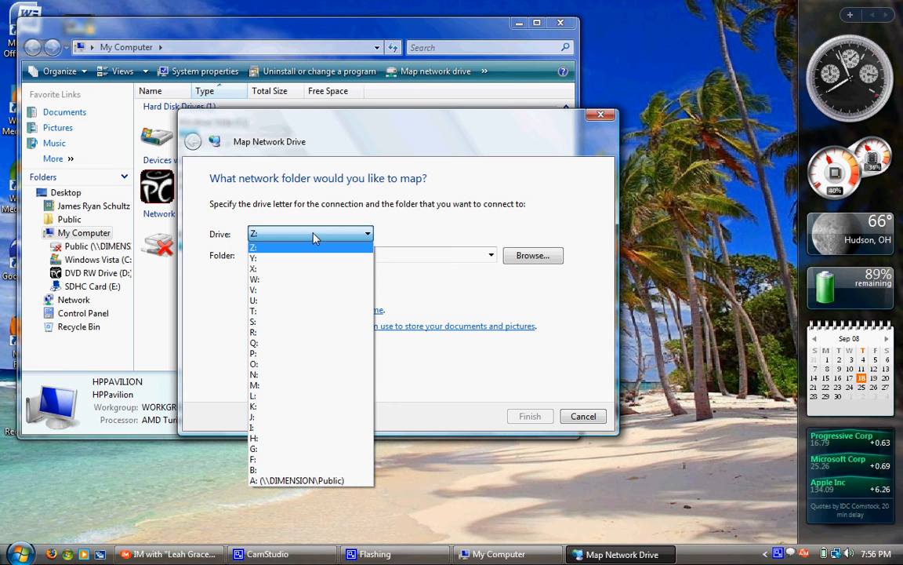
mouse_move(336, 268)
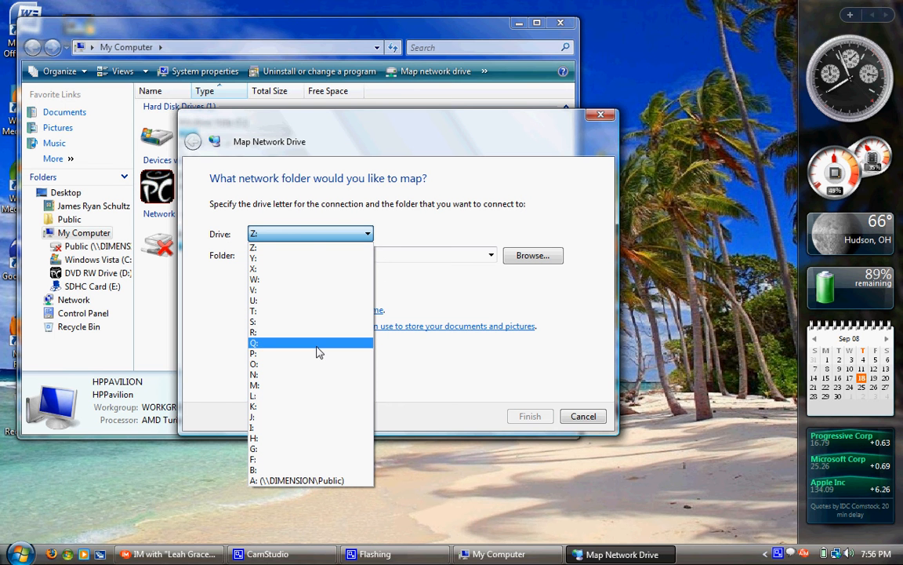
Step: View details of the C:, D: DVD RW, E: SDHC Card and Public (A:) drives
click(583, 415)
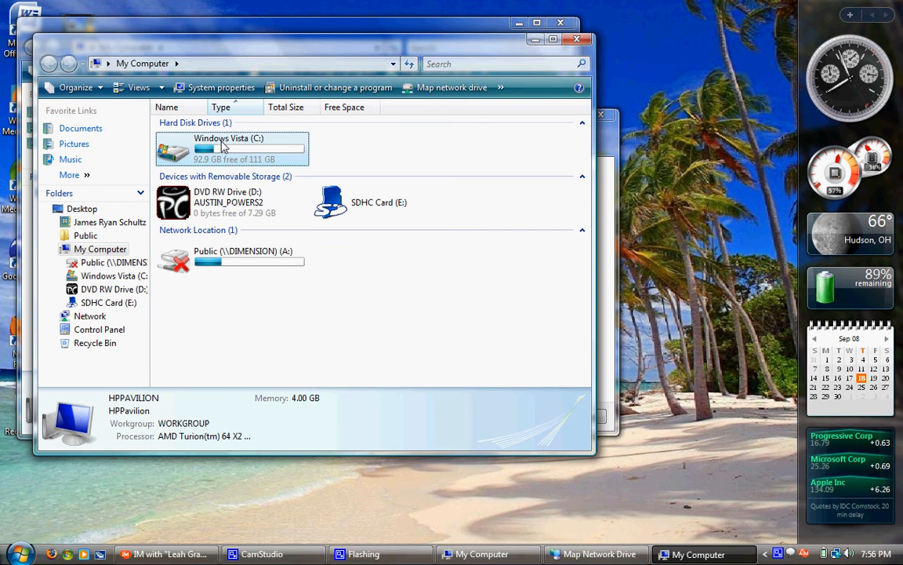
click(232, 148)
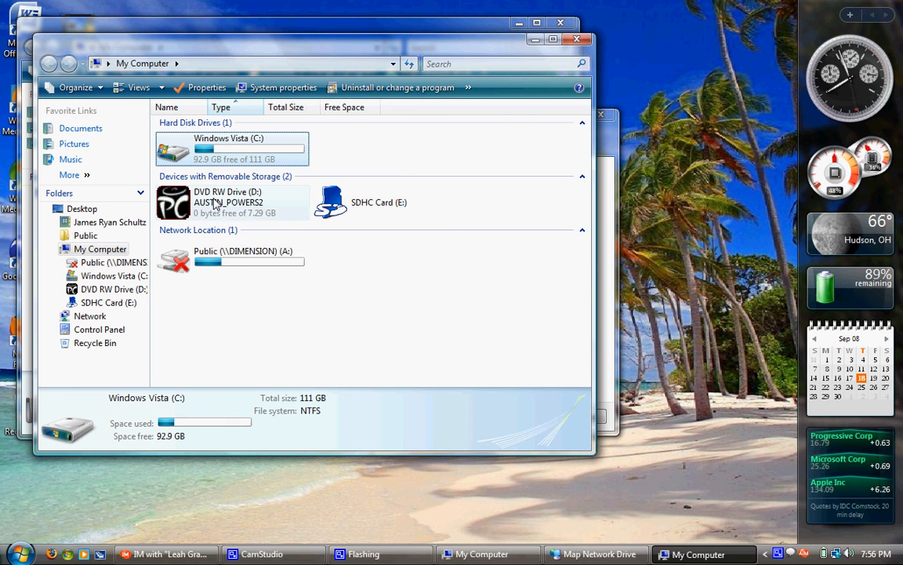
click(227, 202)
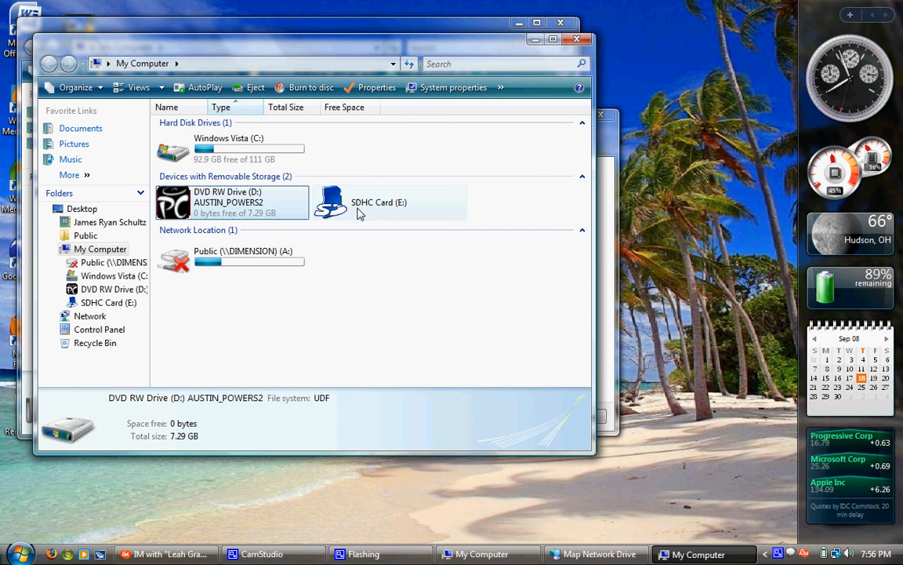
click(390, 202)
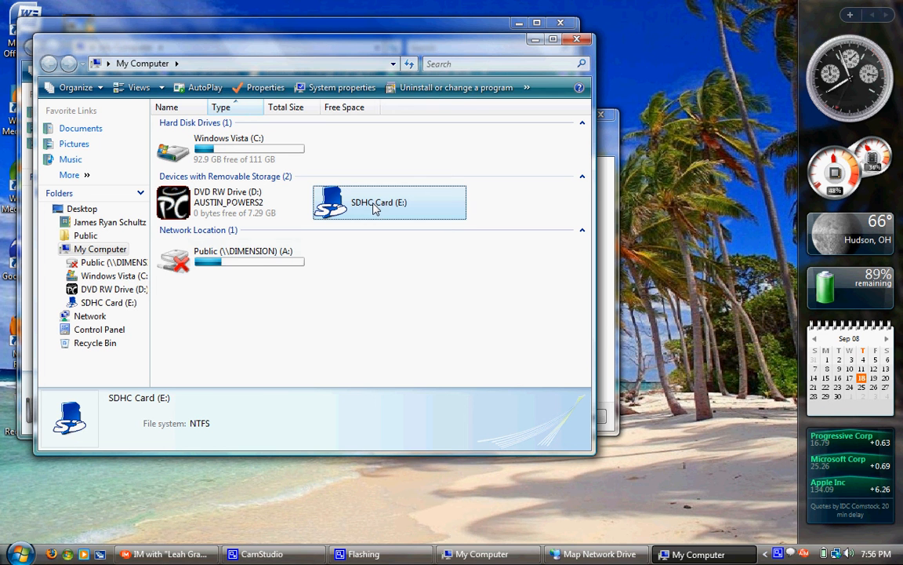
click(232, 257)
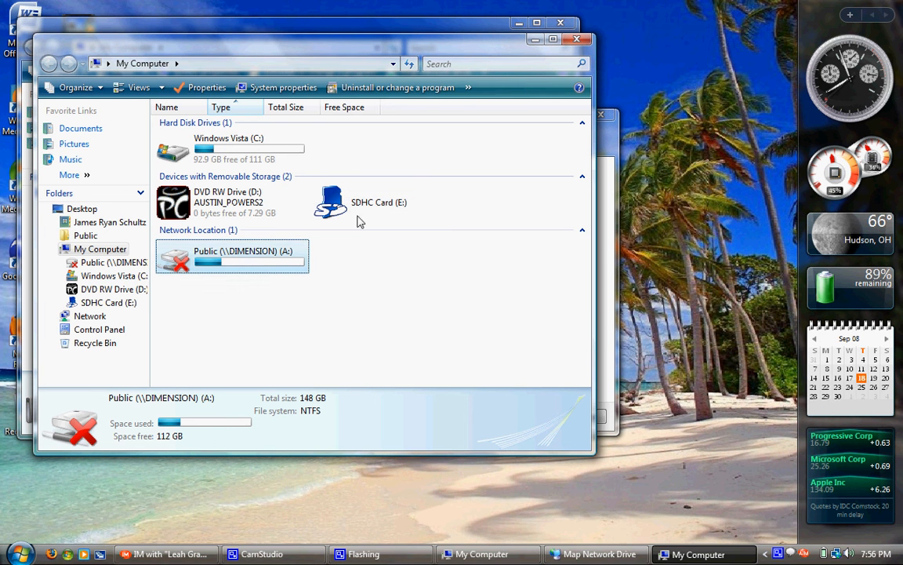
Step: Back in Map Network Drive, choose L: as the drive letter
click(596, 554)
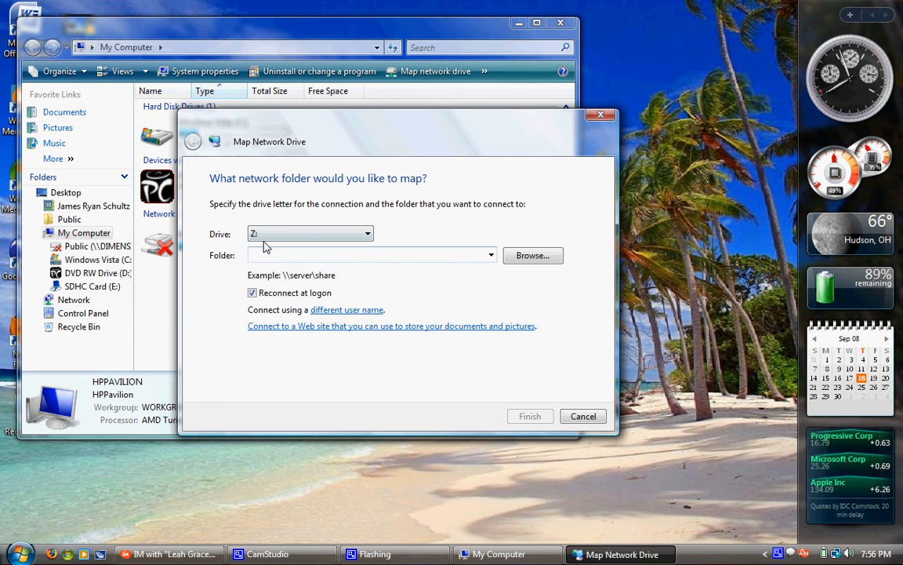
click(366, 234)
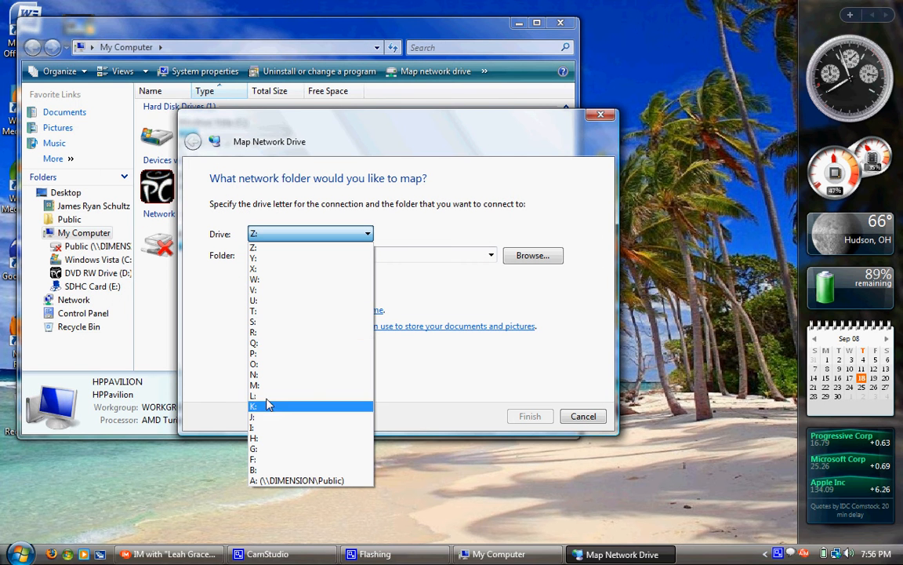
click(253, 405)
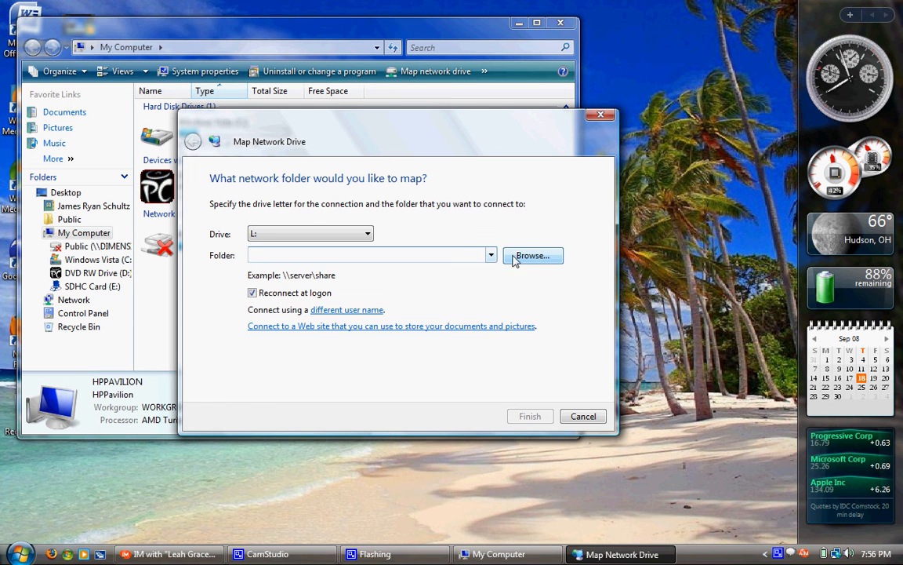
click(532, 255)
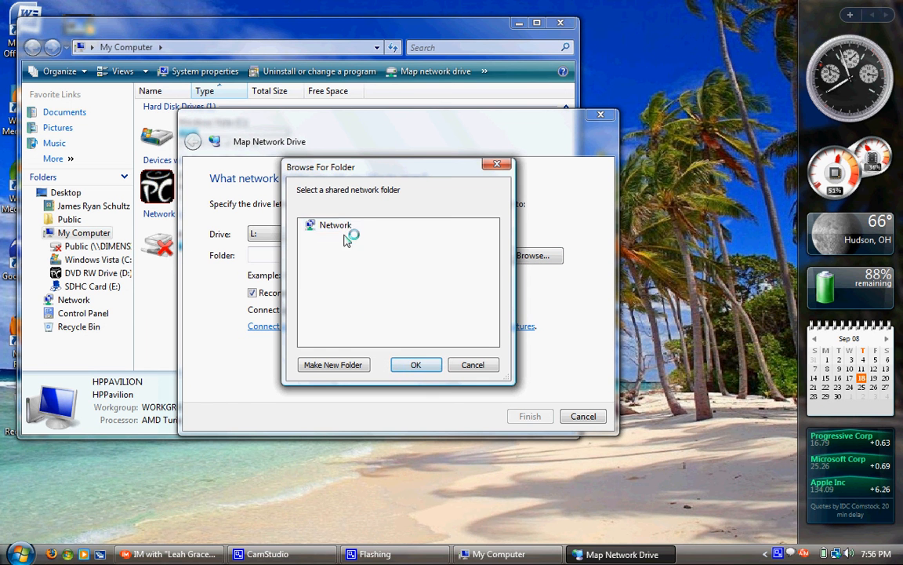
click(311, 226)
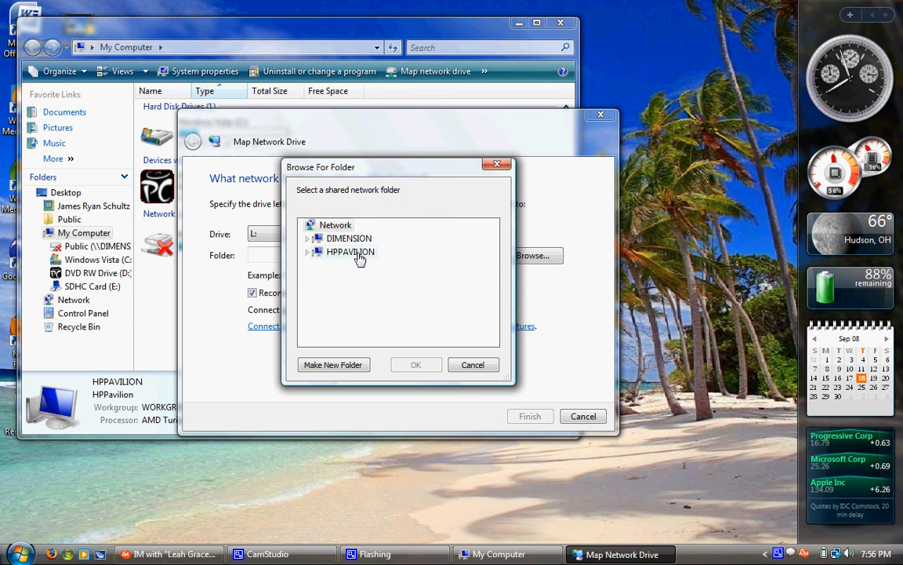
mouse_move(346, 258)
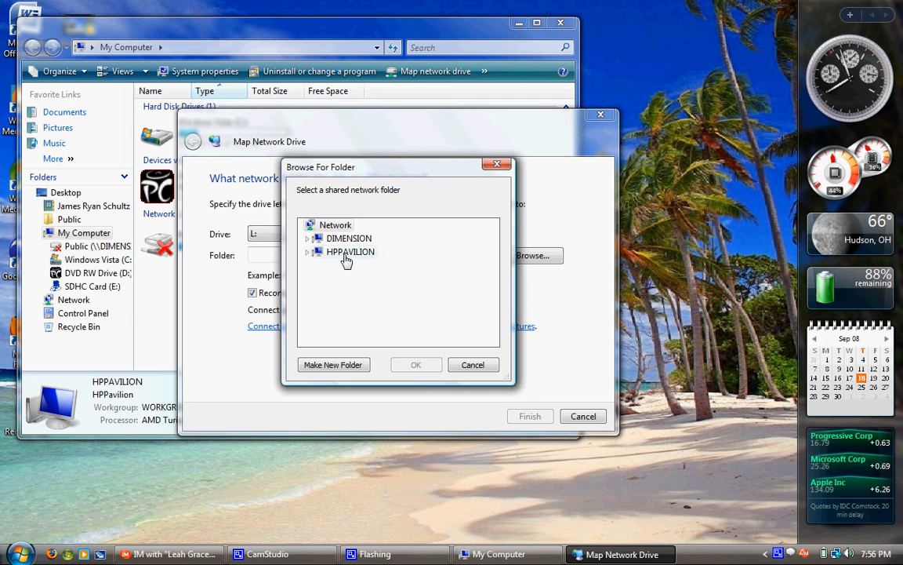
mouse_move(330, 259)
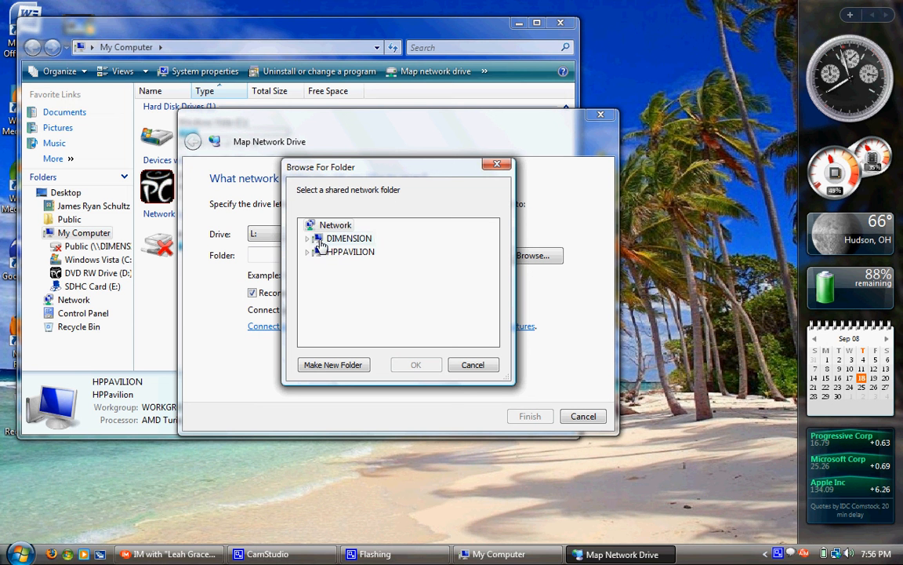
click(308, 238)
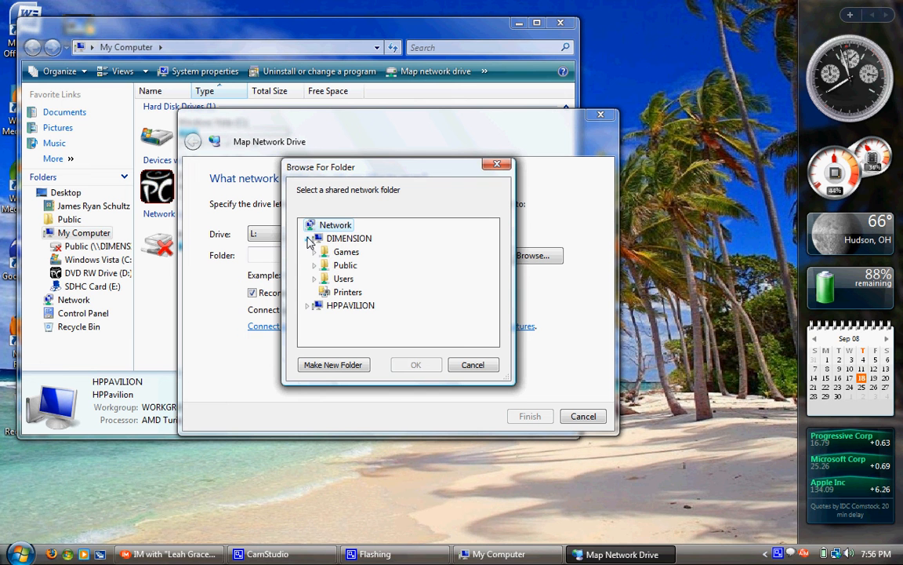
click(346, 252)
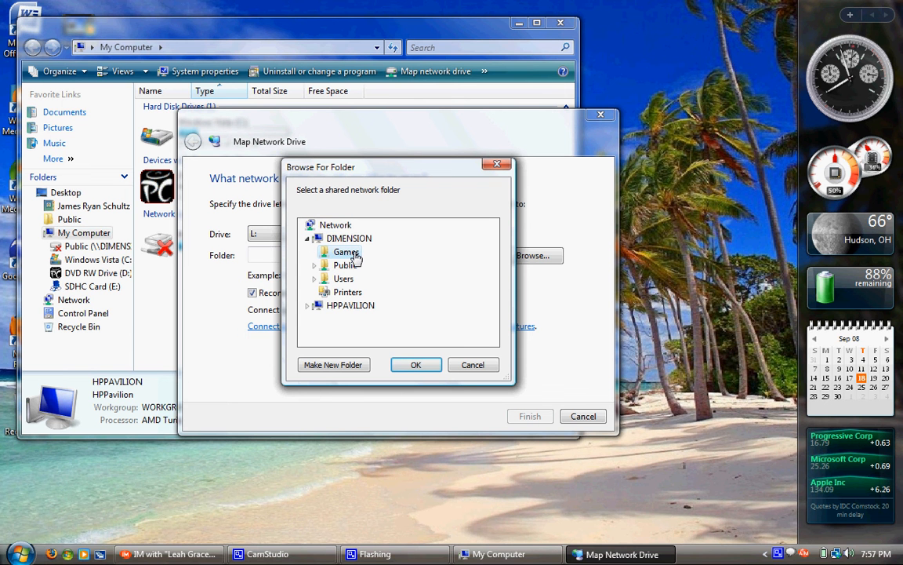
mouse_move(351, 278)
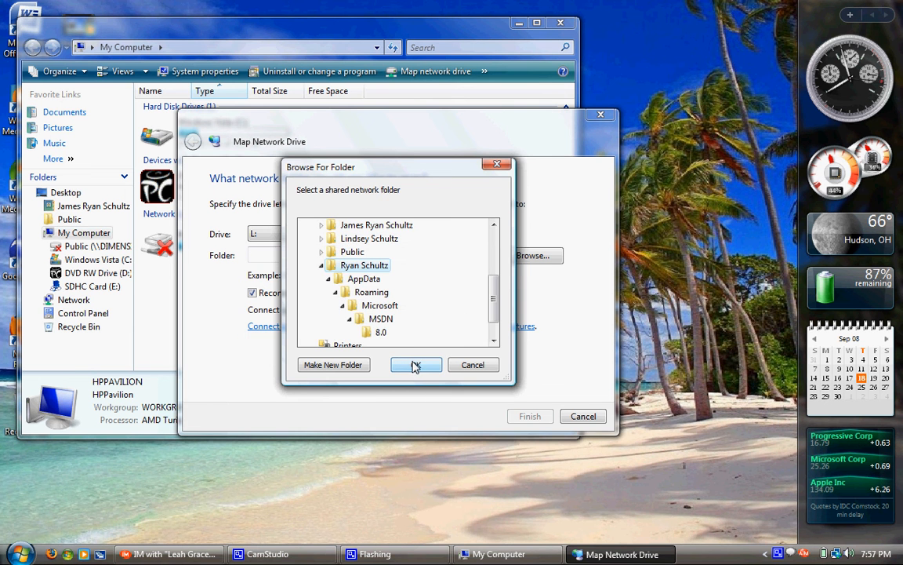
click(416, 364)
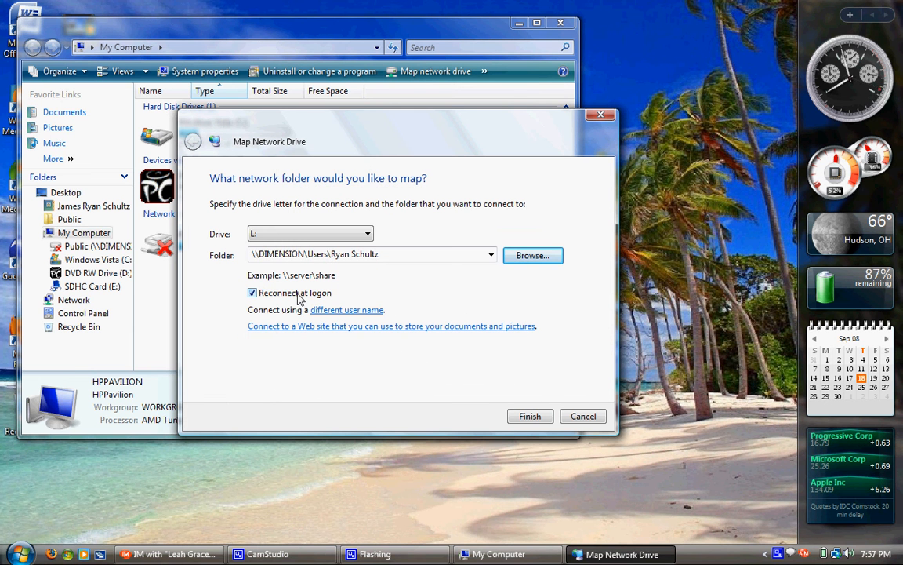
mouse_move(265, 299)
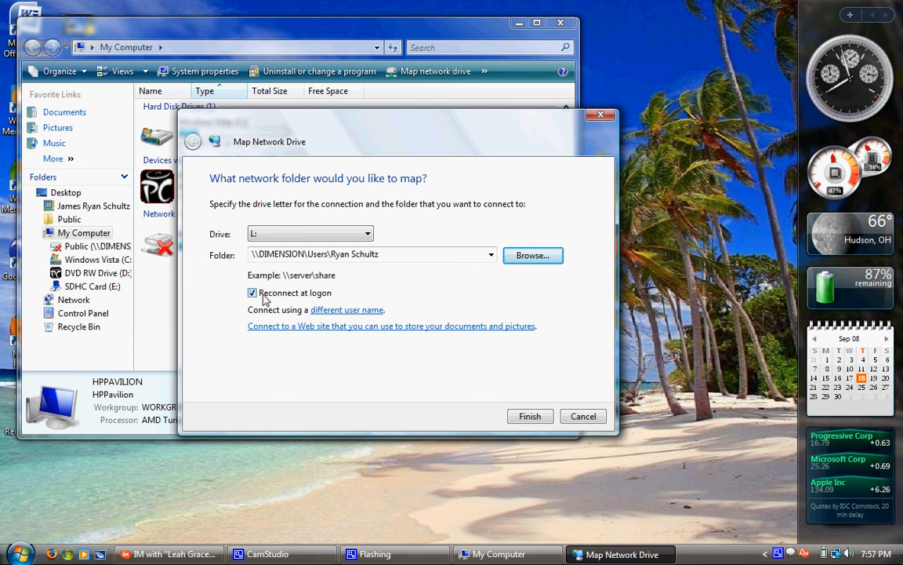
Step: Clear 'Reconnect at logon' and finish mapping \\DIMENSION\Users as drive L:
click(253, 292)
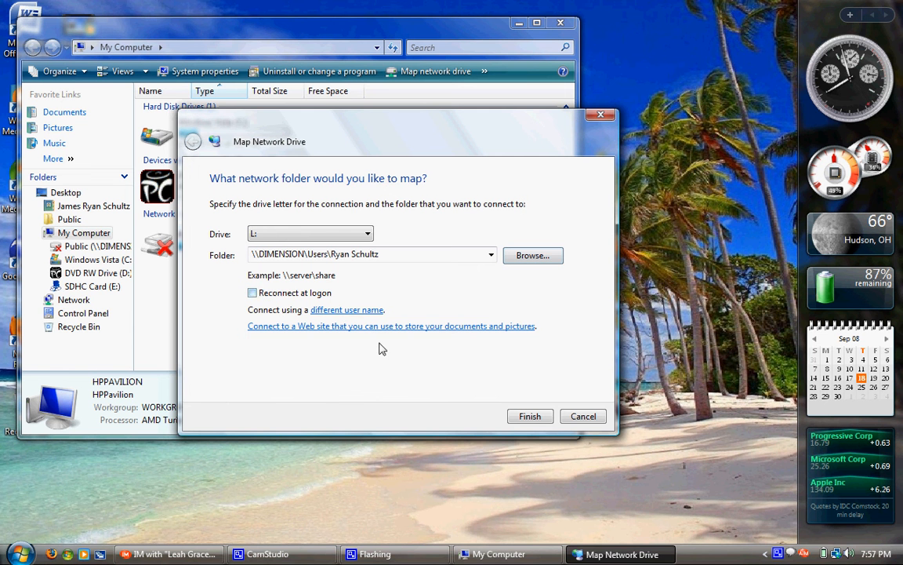
click(530, 415)
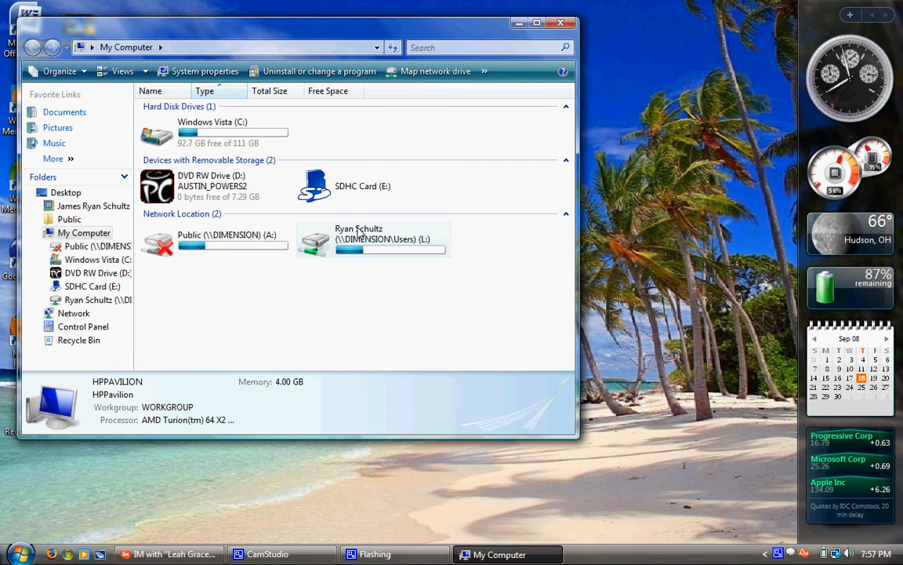
mouse_move(365, 258)
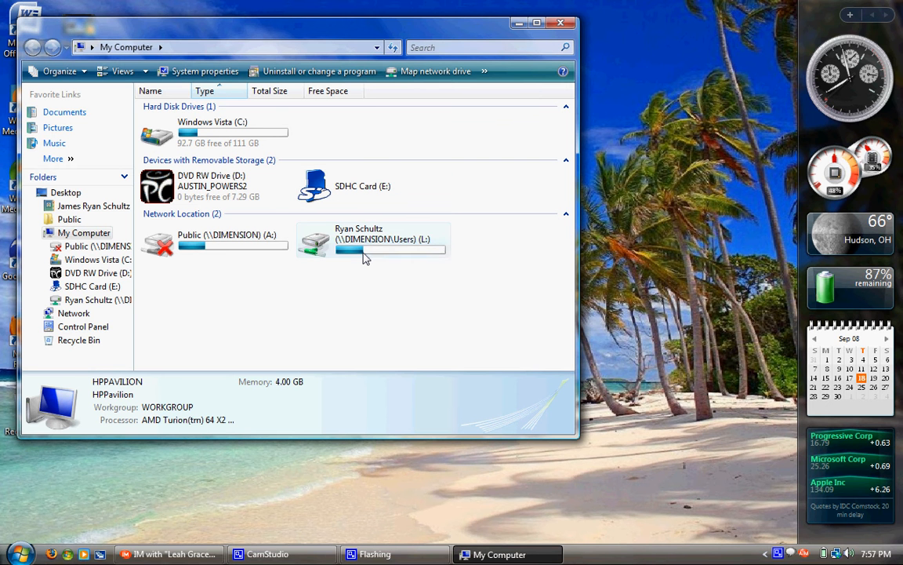
Step: Browse the L: drive's AppData and MSDN folders, then return to My Computer
double_click(359, 239)
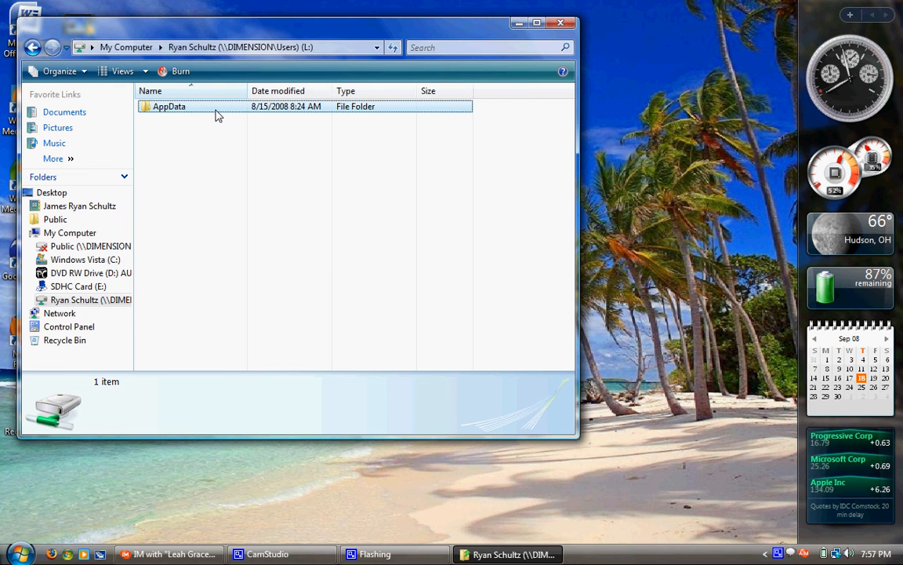
double_click(169, 106)
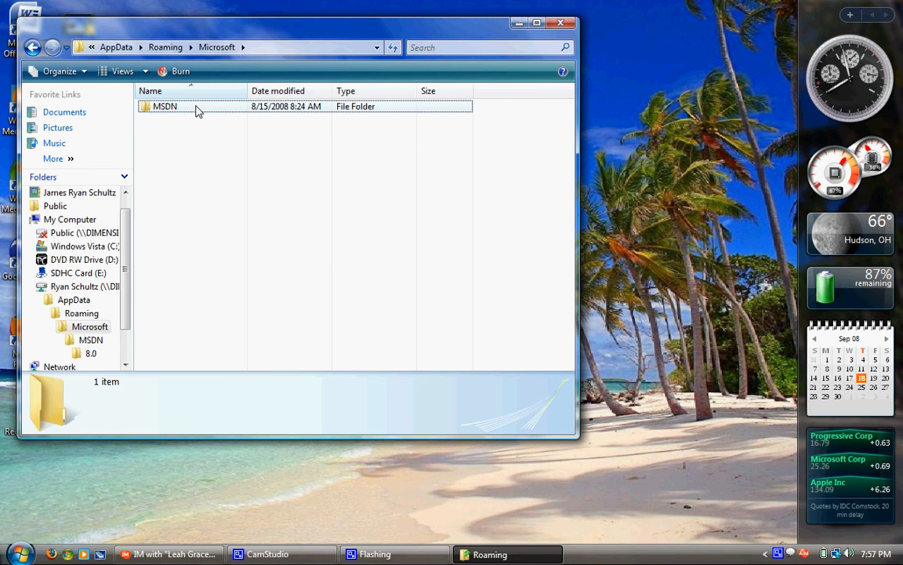
double_click(164, 106)
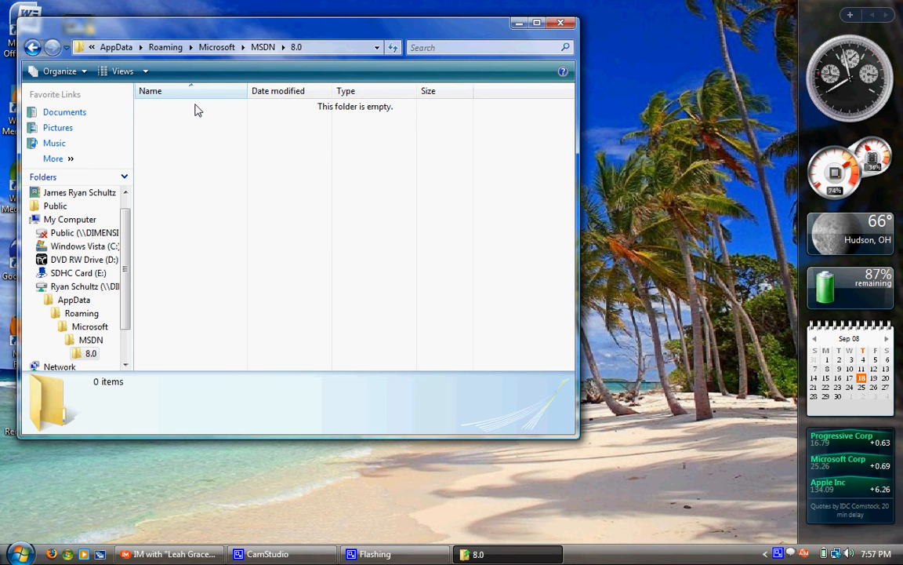
click(33, 48)
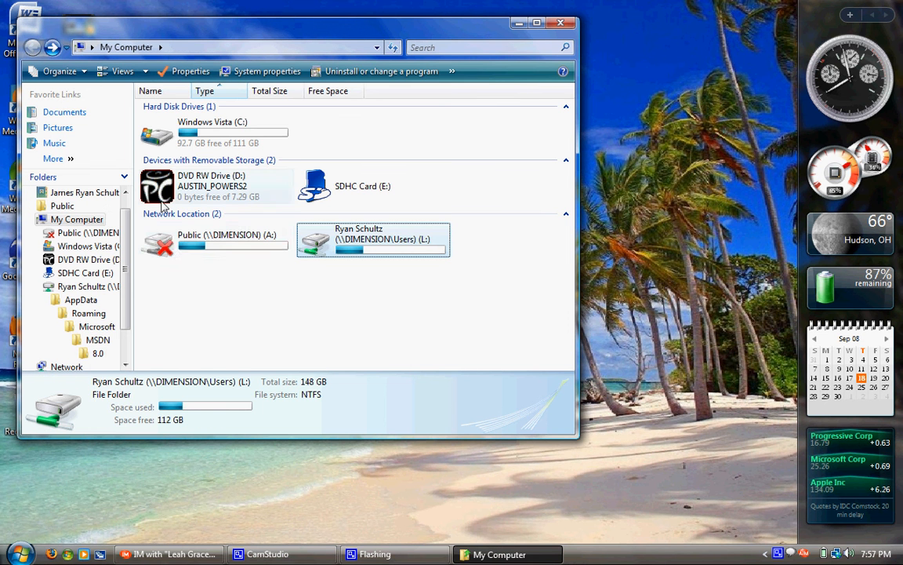
Step: View The Ferrari (6) photo from Public (A:) > Public Pictures > The Ferrari, then return
double_click(227, 239)
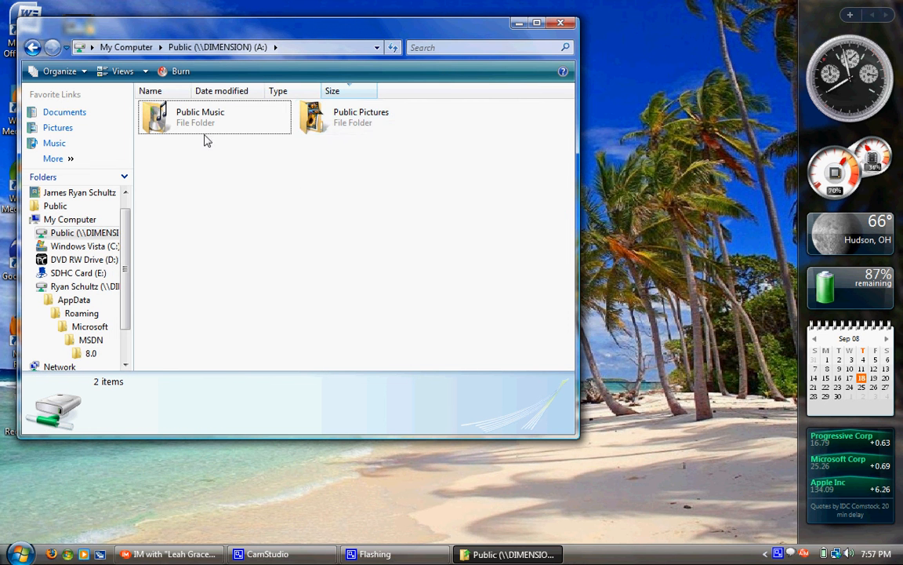
double_click(360, 116)
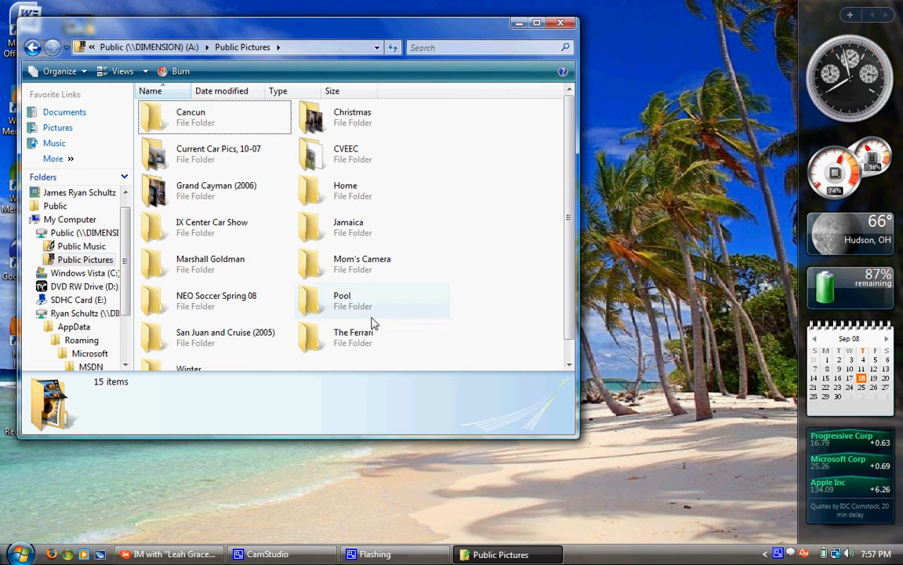
double_click(353, 332)
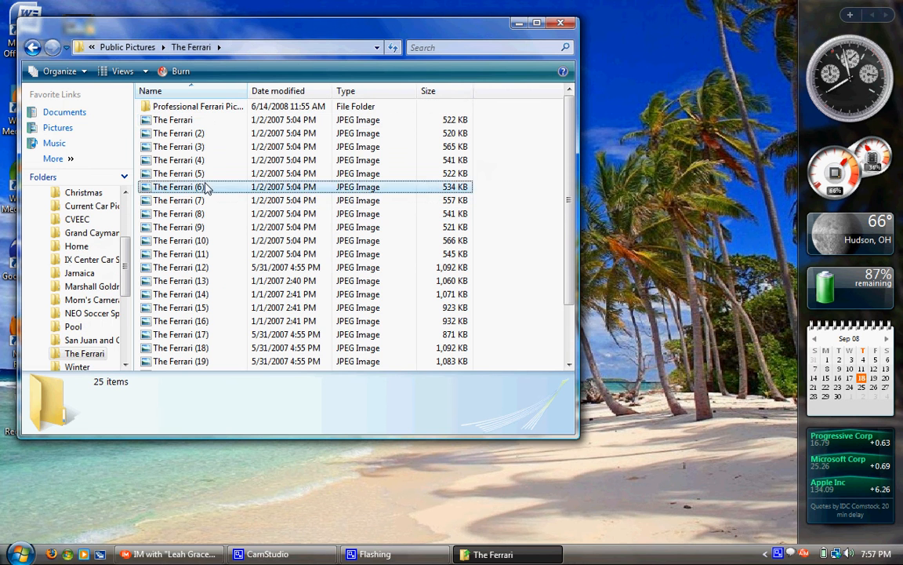
double_click(177, 186)
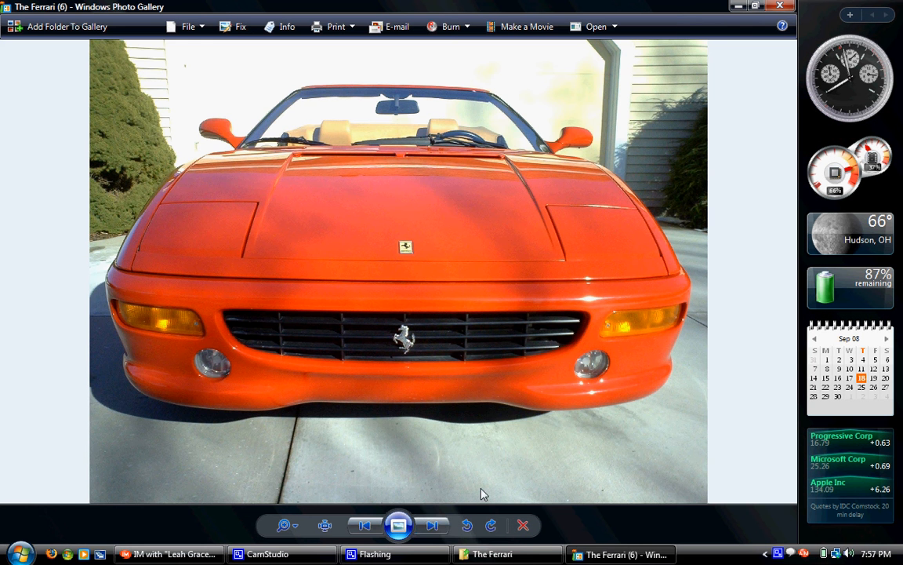
click(432, 525)
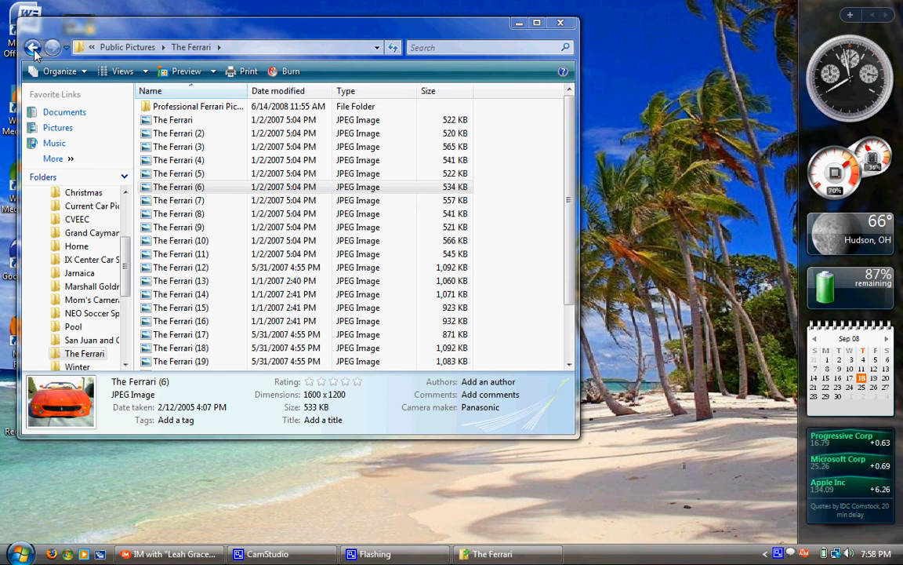
click(33, 47)
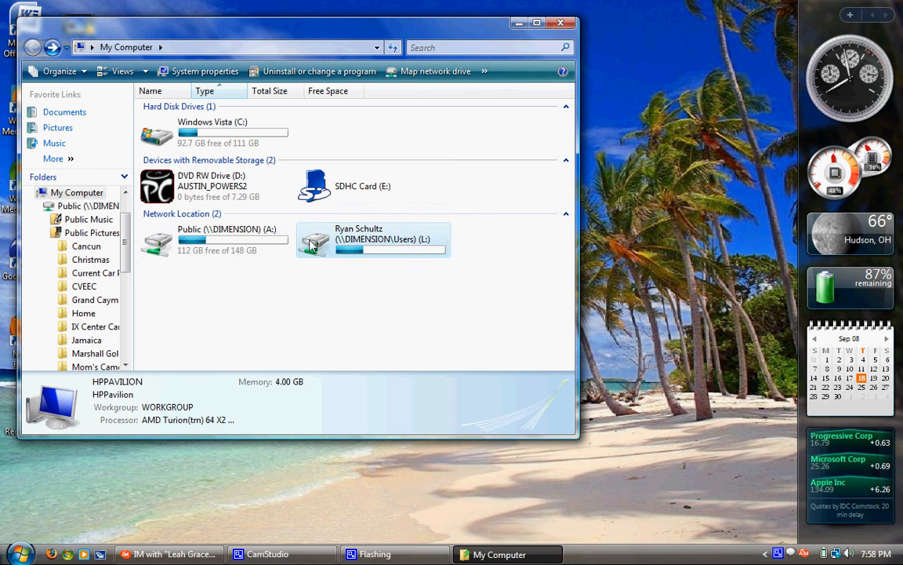
Step: Disconnect the mapped L: drive, close My Computer, and open the Start menu
click(372, 239)
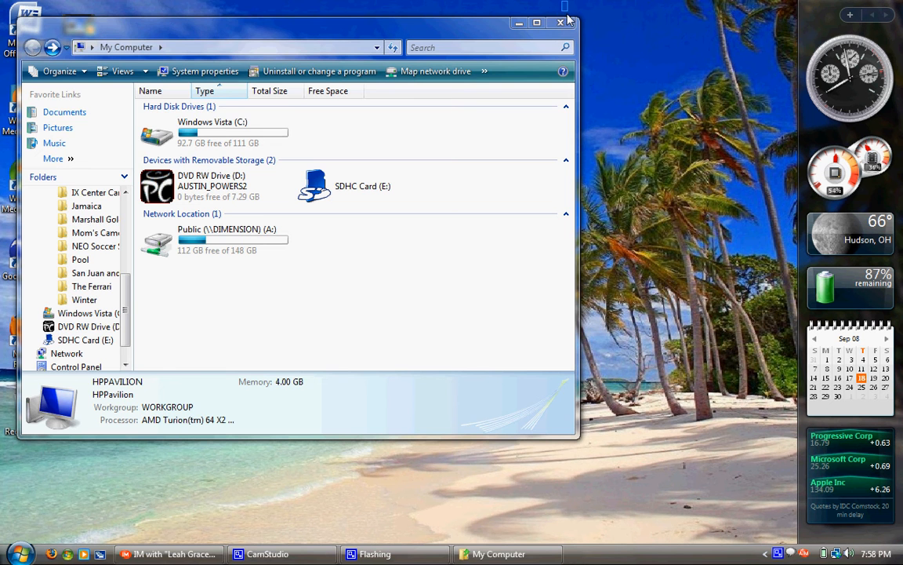
click(561, 22)
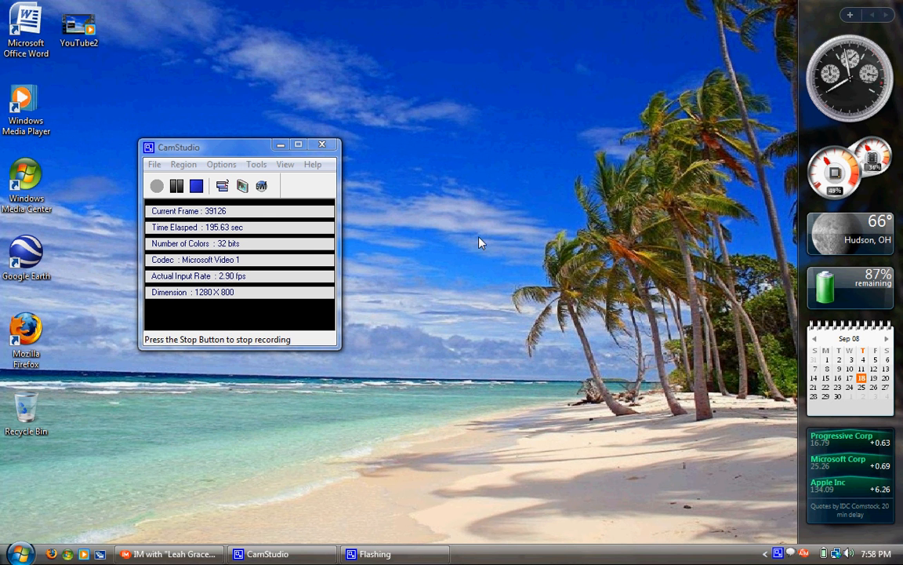
mouse_move(385, 300)
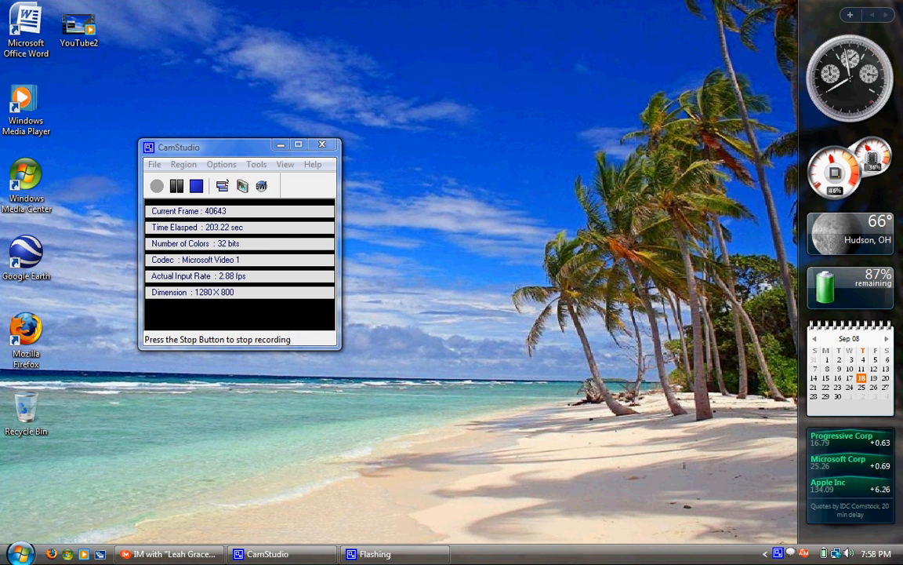
click(13, 553)
text(network and shar)
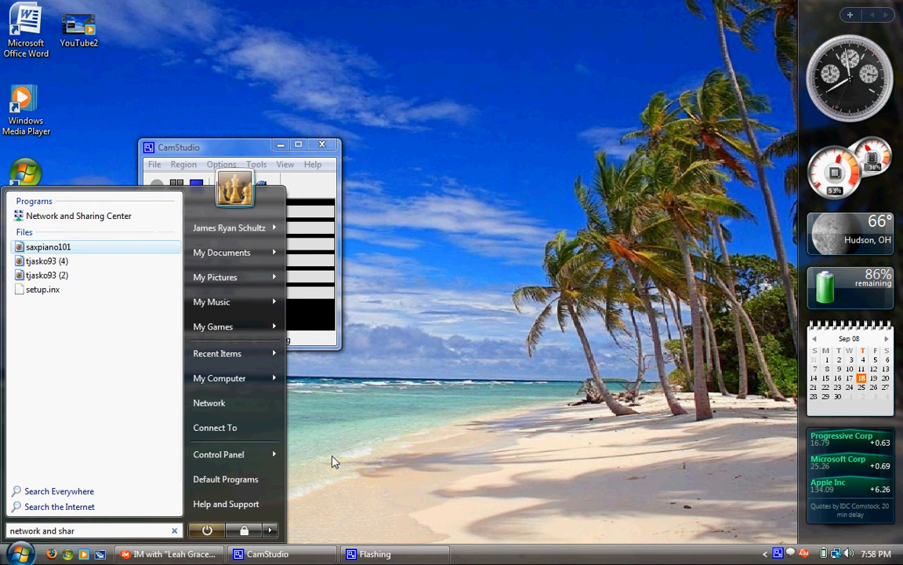
Step: Open Network and Sharing Center and expand then collapse the Network discovery details
click(78, 216)
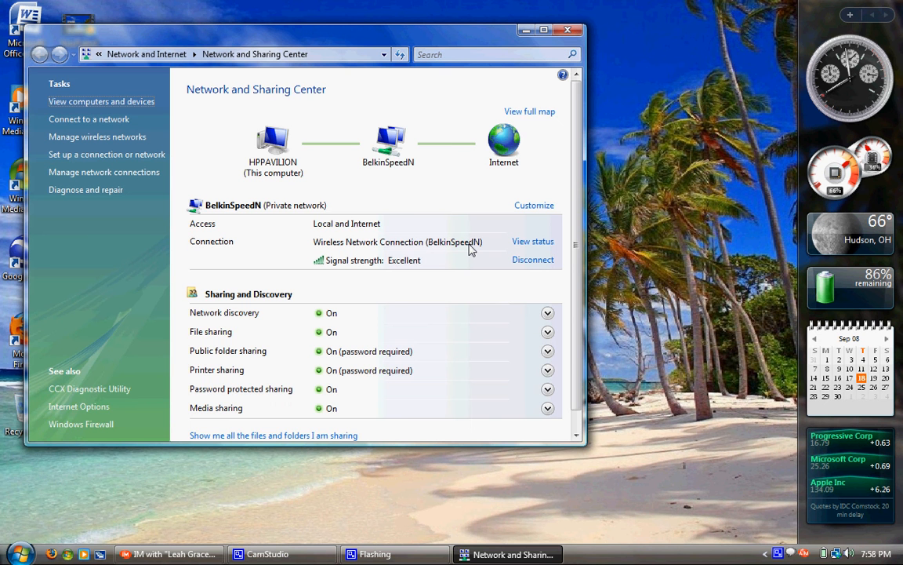
mouse_move(591, 167)
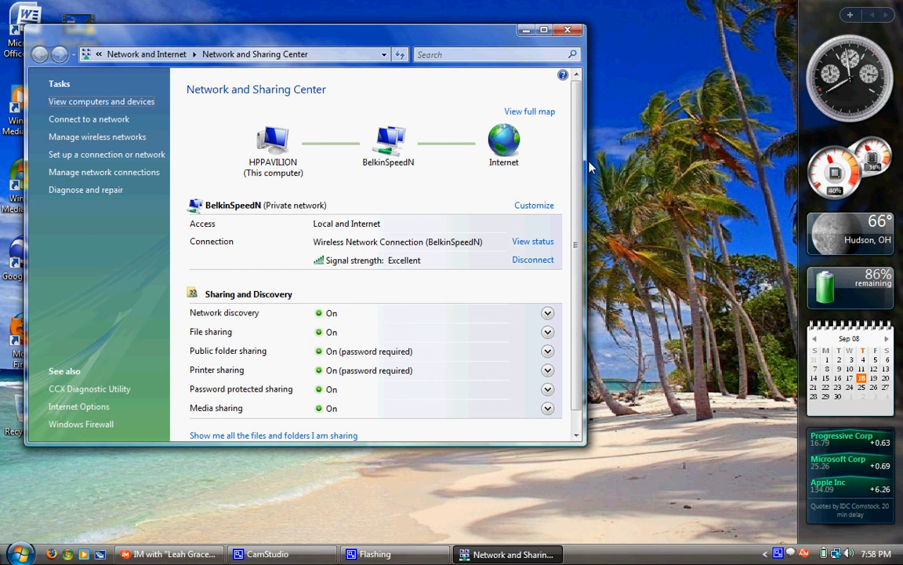
scroll(down, 3)
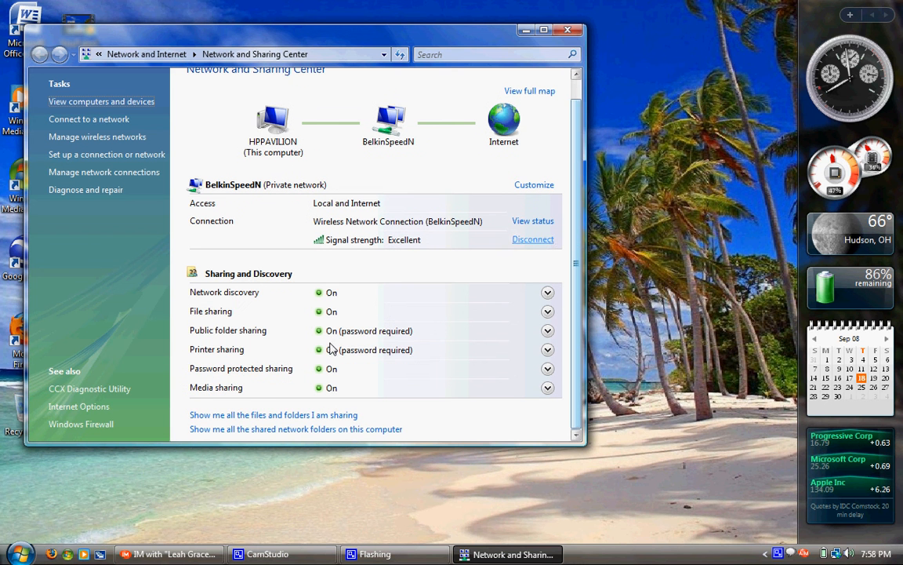
click(547, 292)
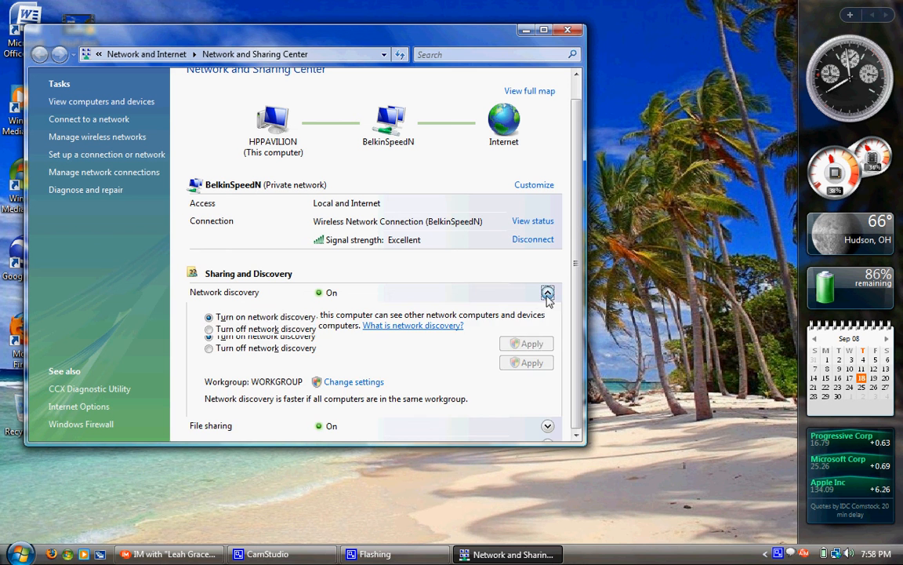
click(547, 293)
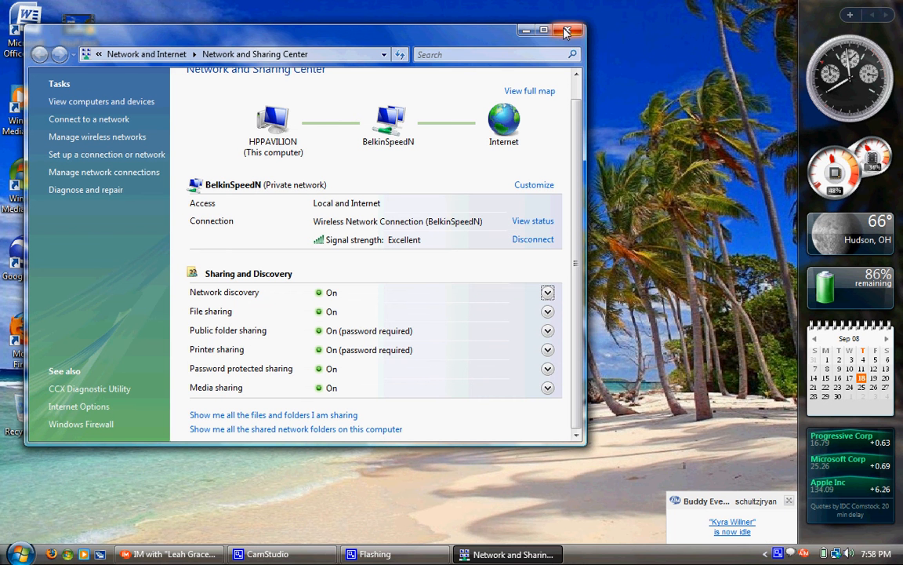
click(567, 31)
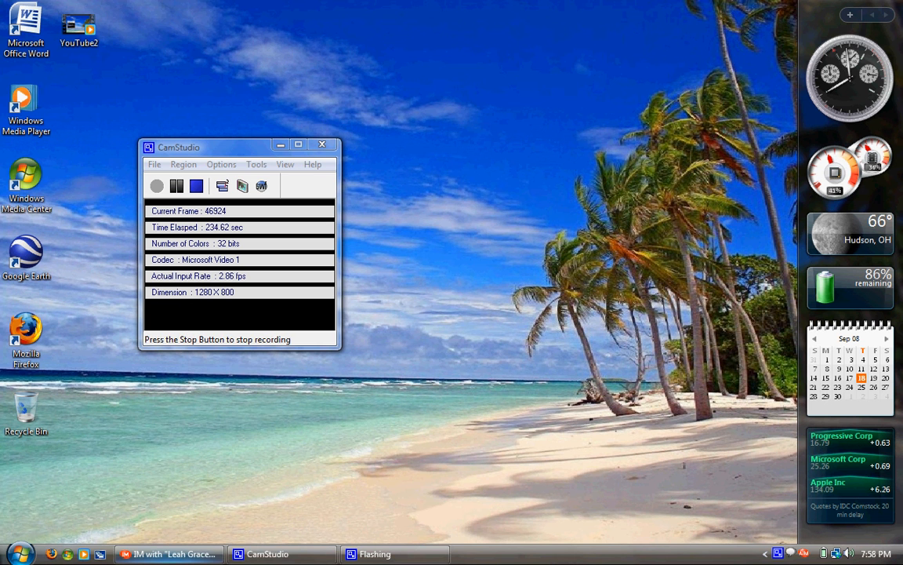
click(168, 553)
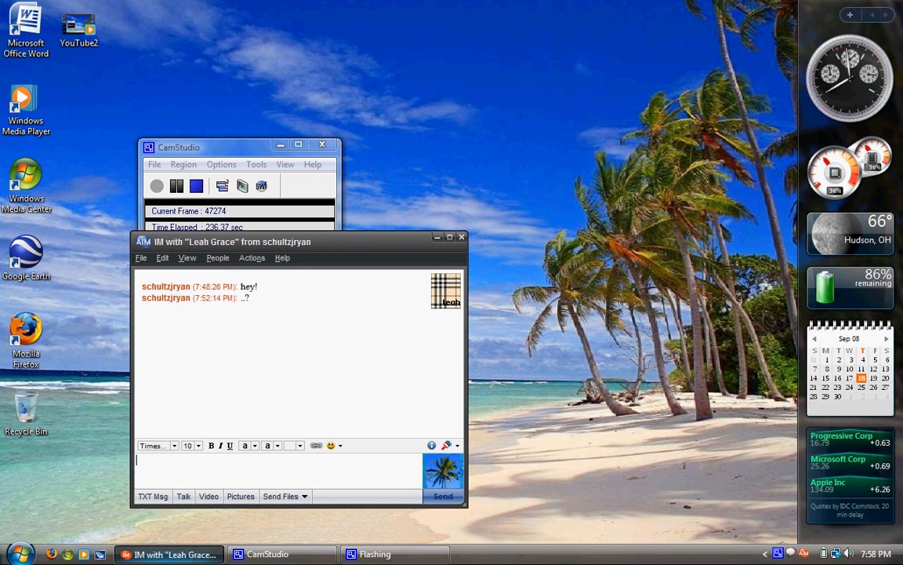